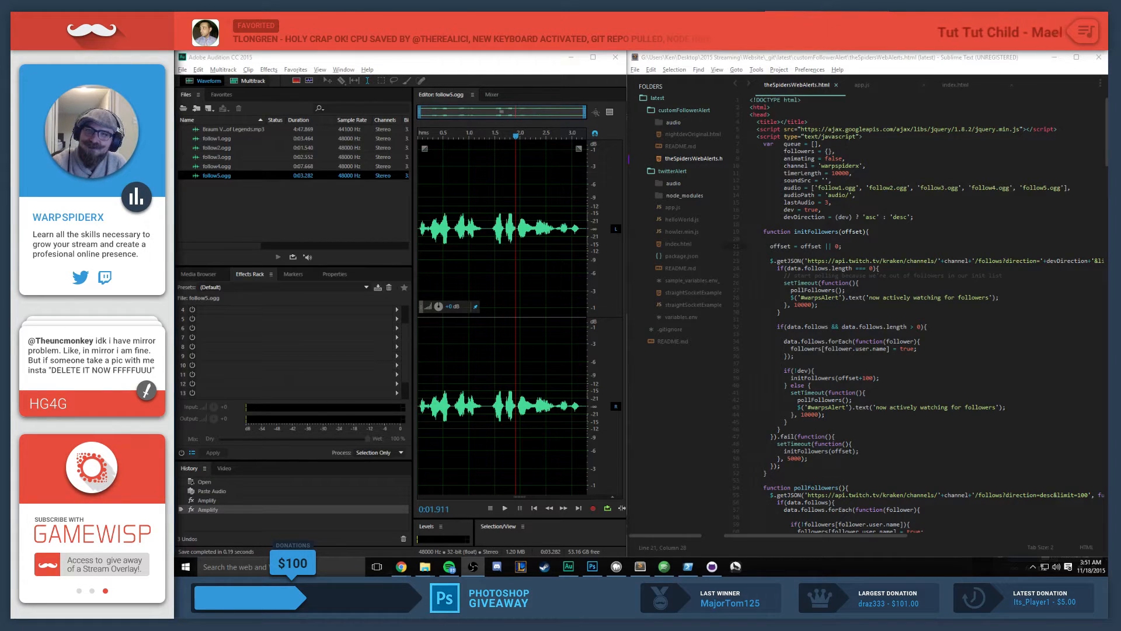
{"action": "scroll", "scroll_direction": "down", "scroll_amount": 3}
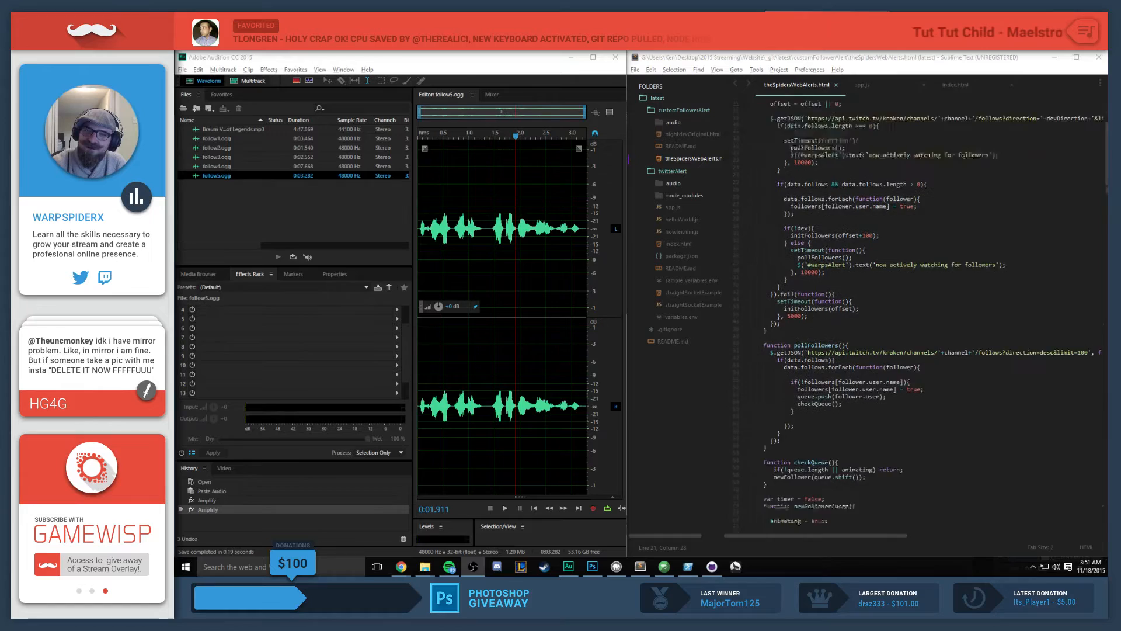
{"action": "scroll", "scroll_direction": "down", "scroll_amount": 3}
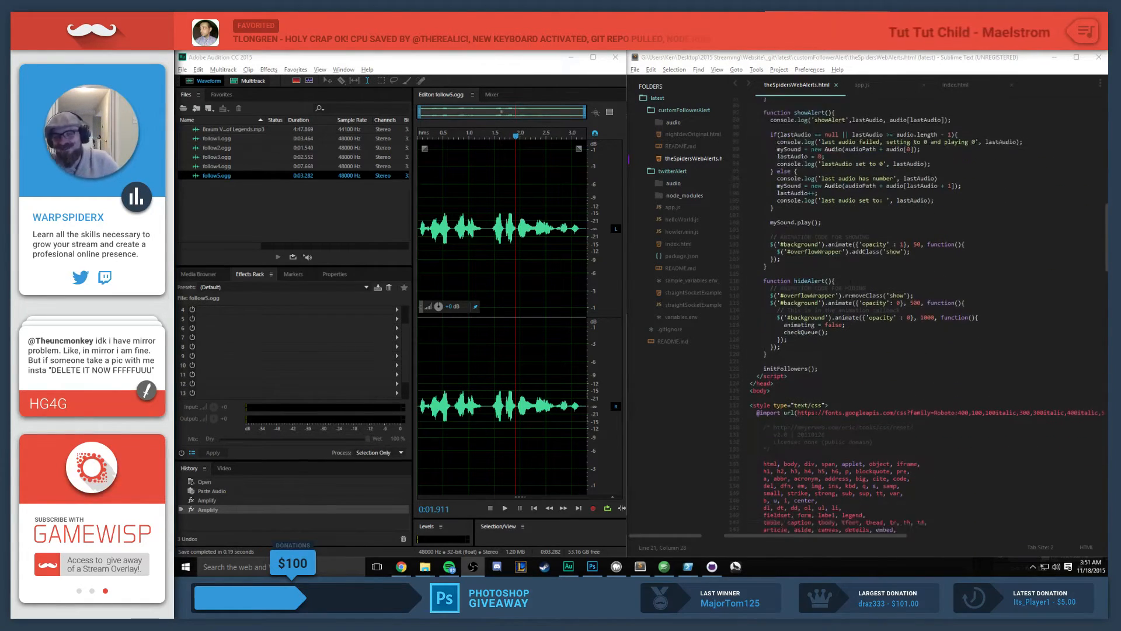
{"action": "scroll", "scroll_direction": "up", "scroll_amount": 3}
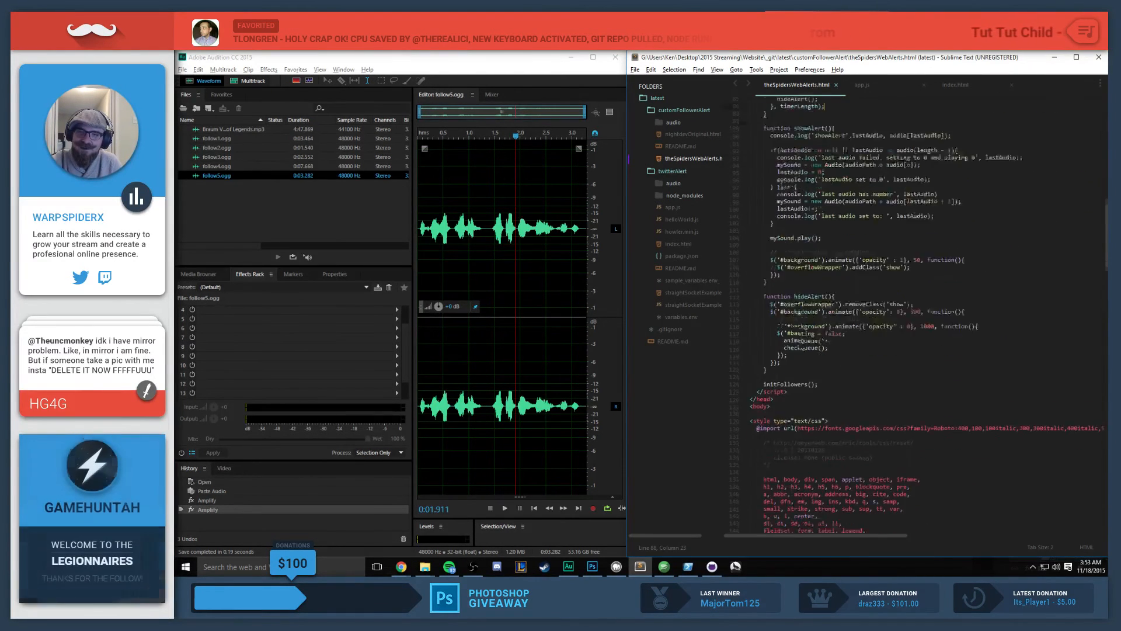
{"action": "scroll", "scroll_direction": "down", "scroll_amount": 3}
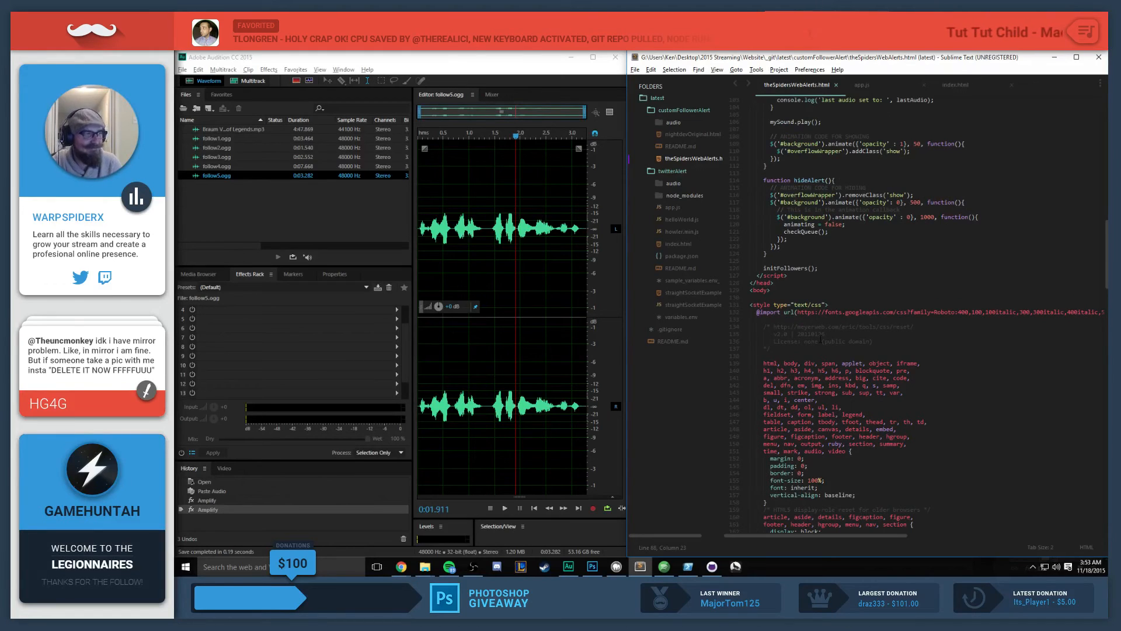
{"action": "scroll", "scroll_direction": "down", "scroll_amount": 3}
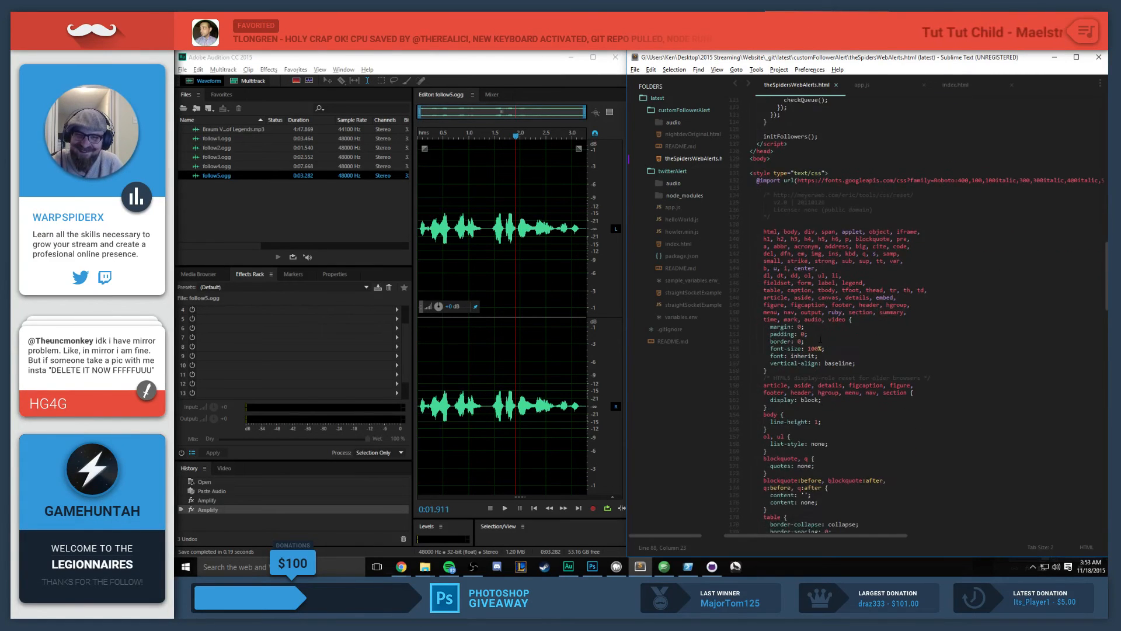
{"action": "scroll", "scroll_direction": "down", "scroll_amount": 3}
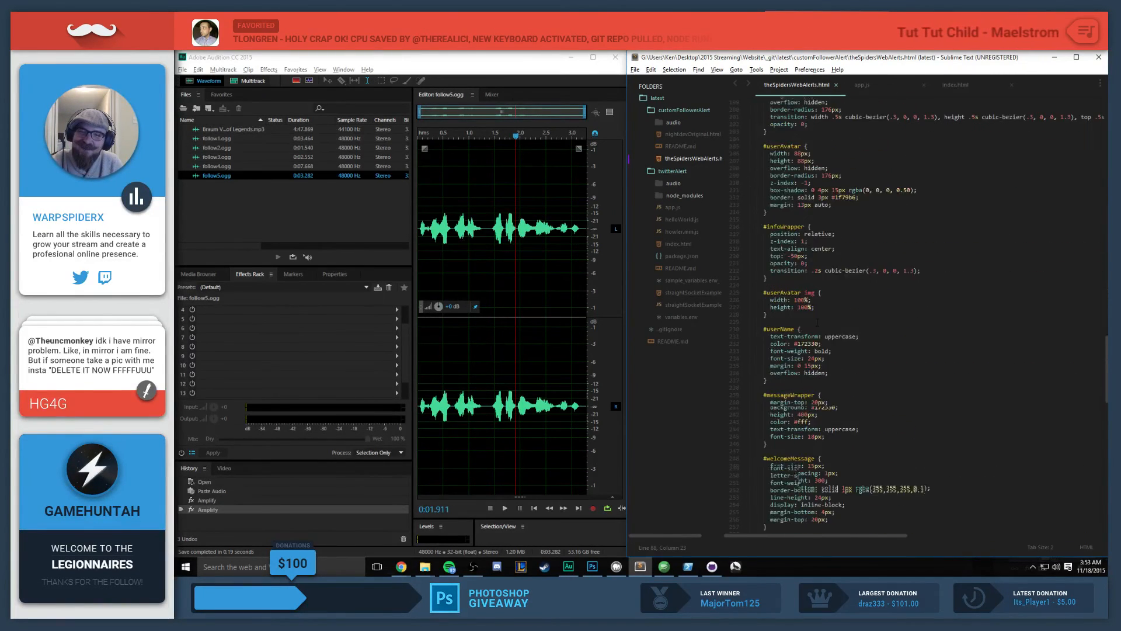
{"action": "scroll", "scroll_direction": "down", "scroll_amount": 3}
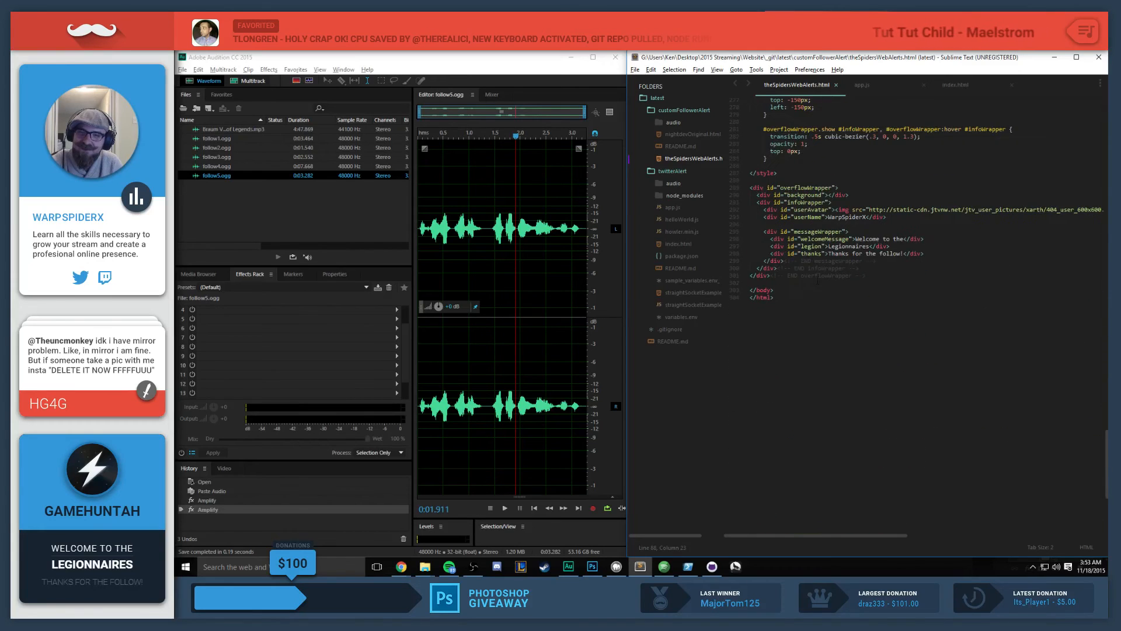